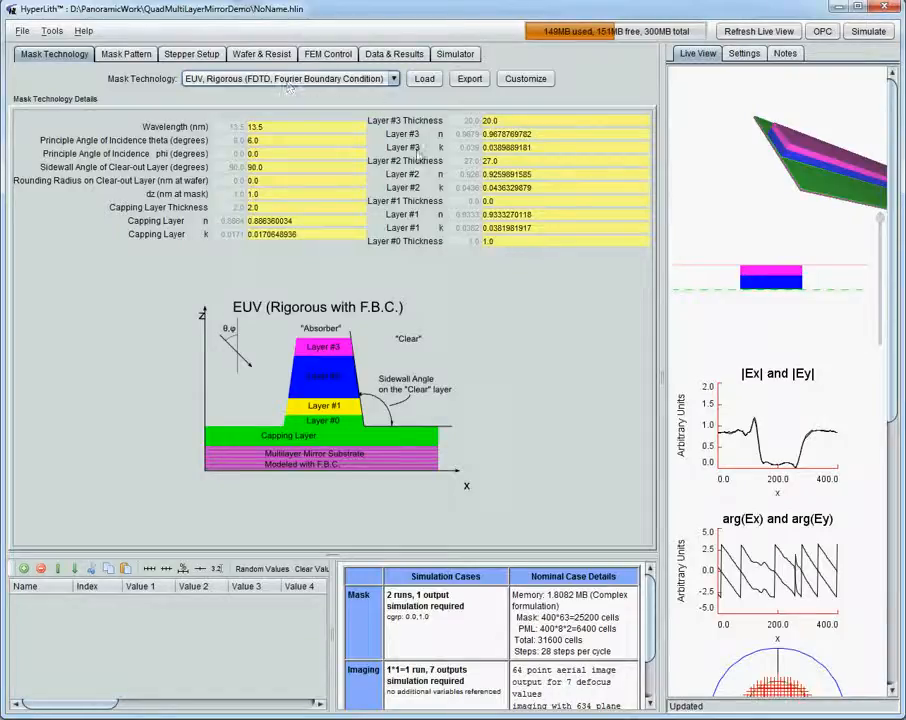
{"action": "mouse_move", "coordinate": [470, 188]}
{"action": "type", "text": "tAbs"}
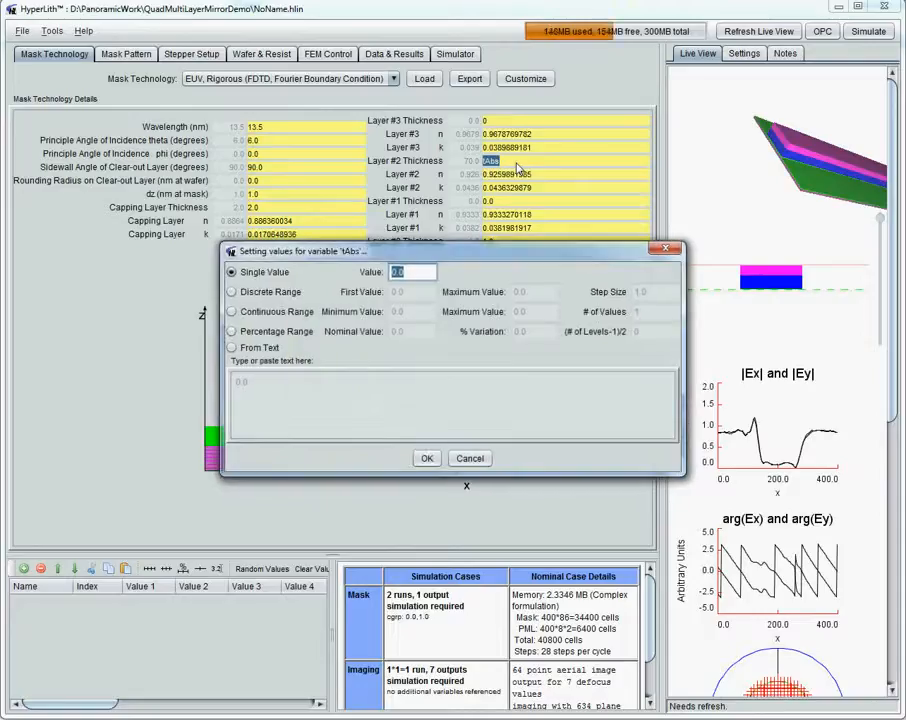
Switch the custom mask technology to 'Use FBC with variable film stack' and reach its stack settings.
{"action": "left_click", "coordinate": [426, 458]}
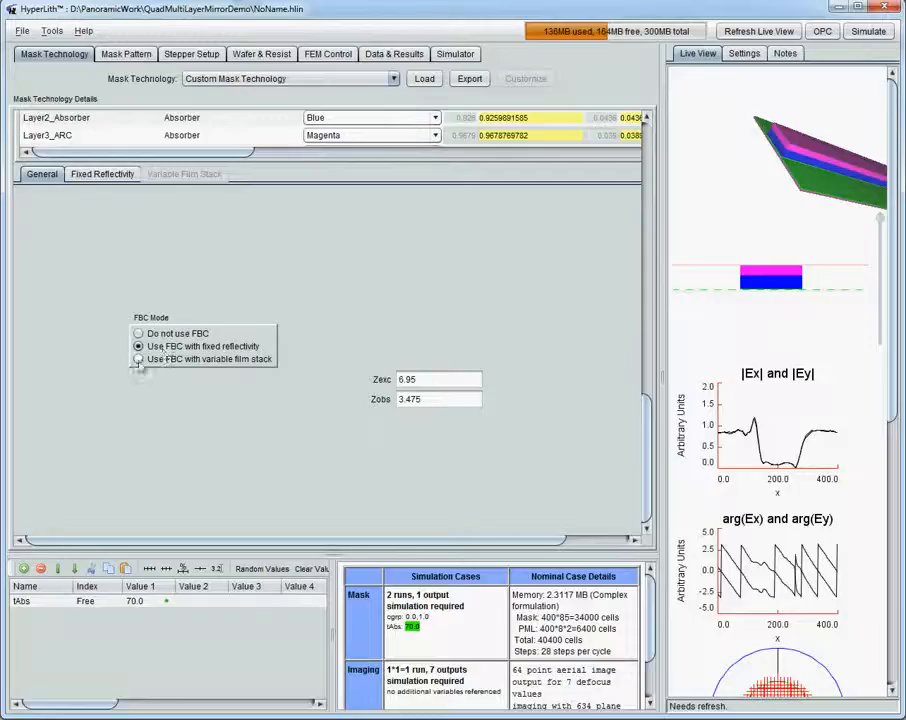
{"action": "left_click", "coordinate": [138, 360]}
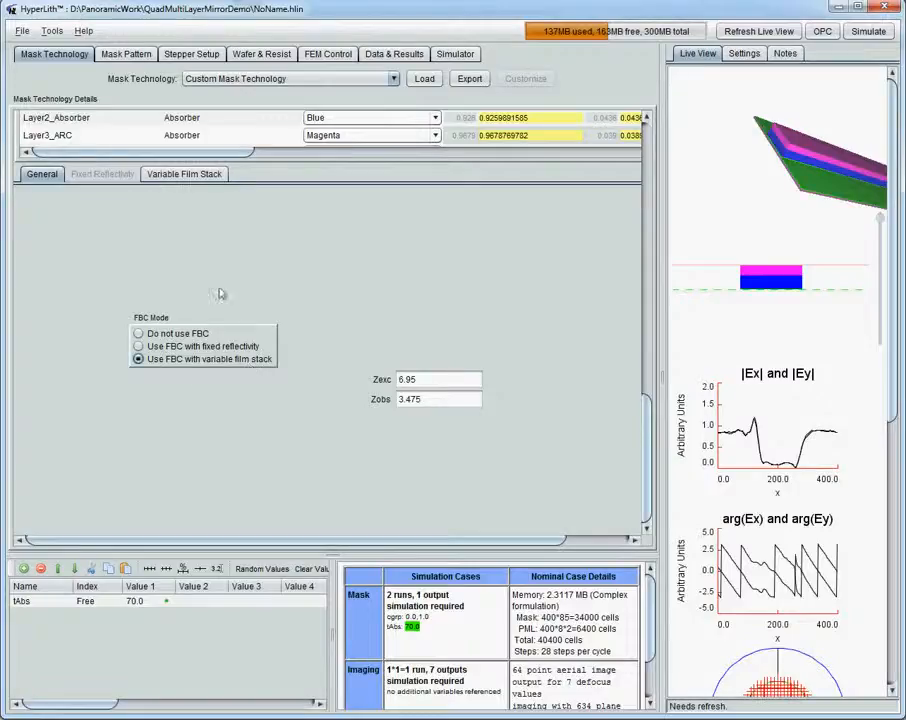
{"action": "left_click", "coordinate": [184, 172]}
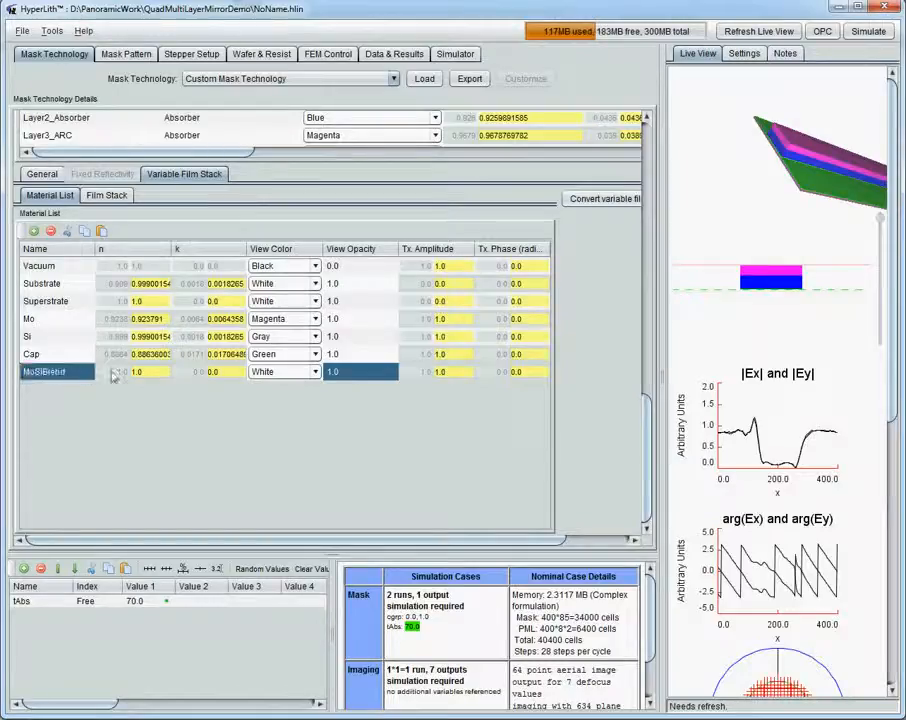
Define a MoSiBlend material with its n and k values and cyan view colour.
{"action": "left_click", "coordinate": [140, 318]}
{"action": "type", "text": "(0.923791+"}
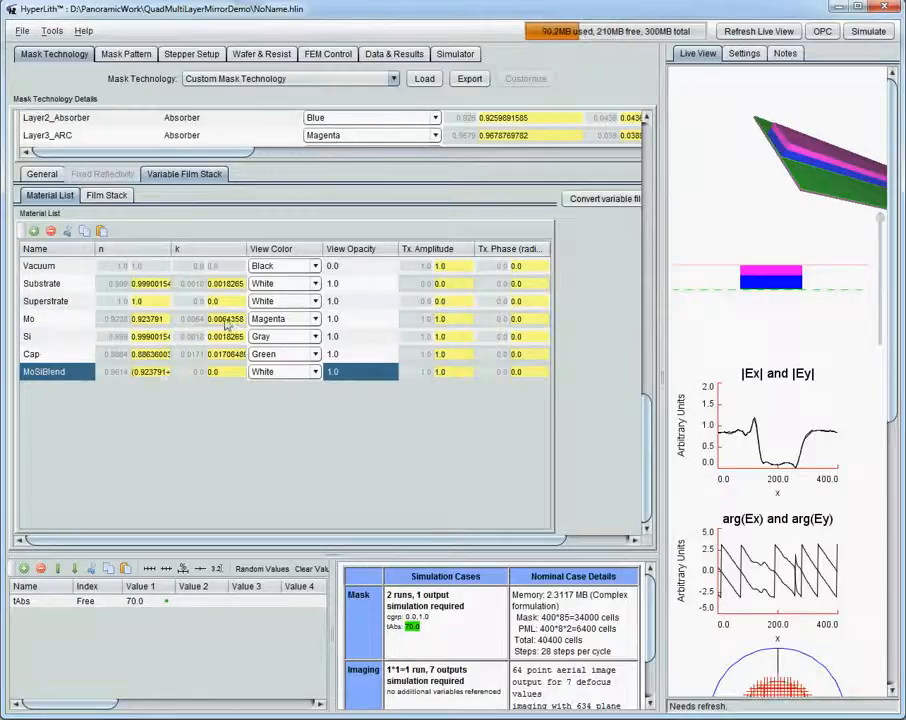
{"action": "left_click", "coordinate": [212, 370]}
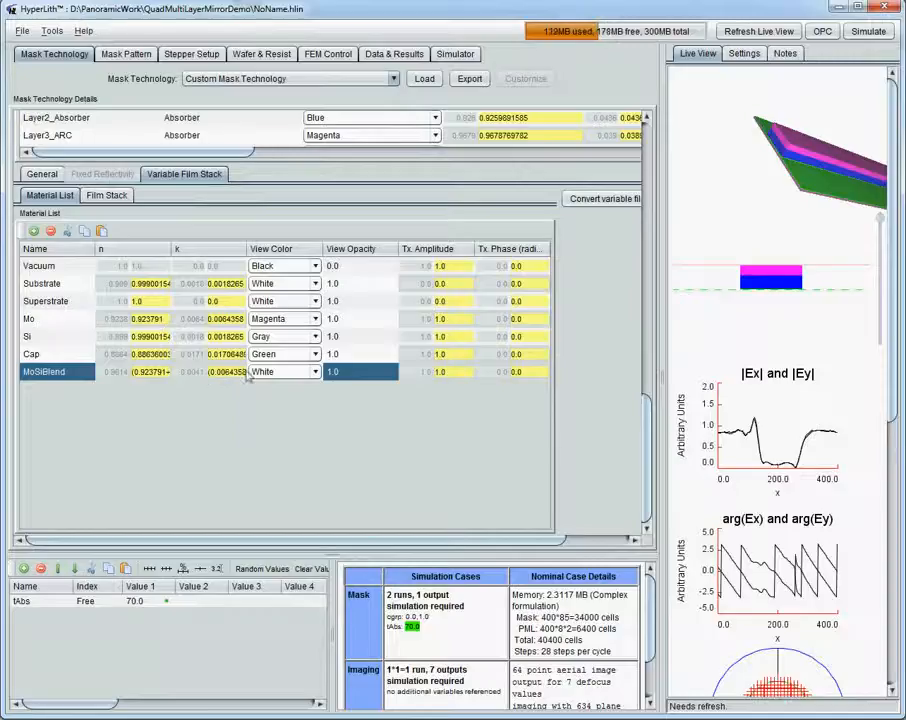
{"action": "left_click", "coordinate": [284, 370]}
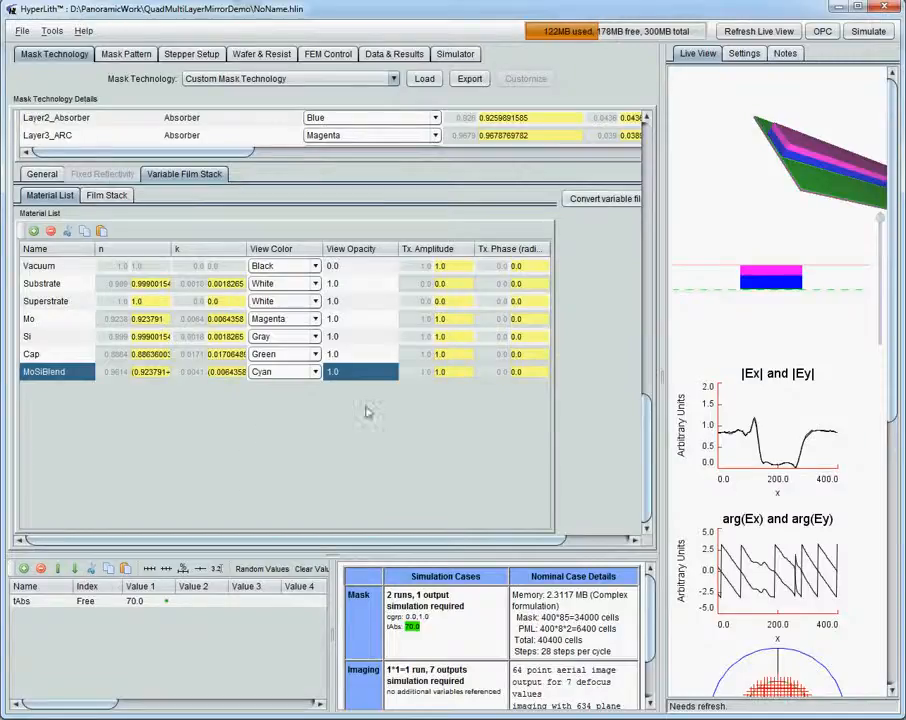
{"action": "left_click", "coordinate": [106, 196]}
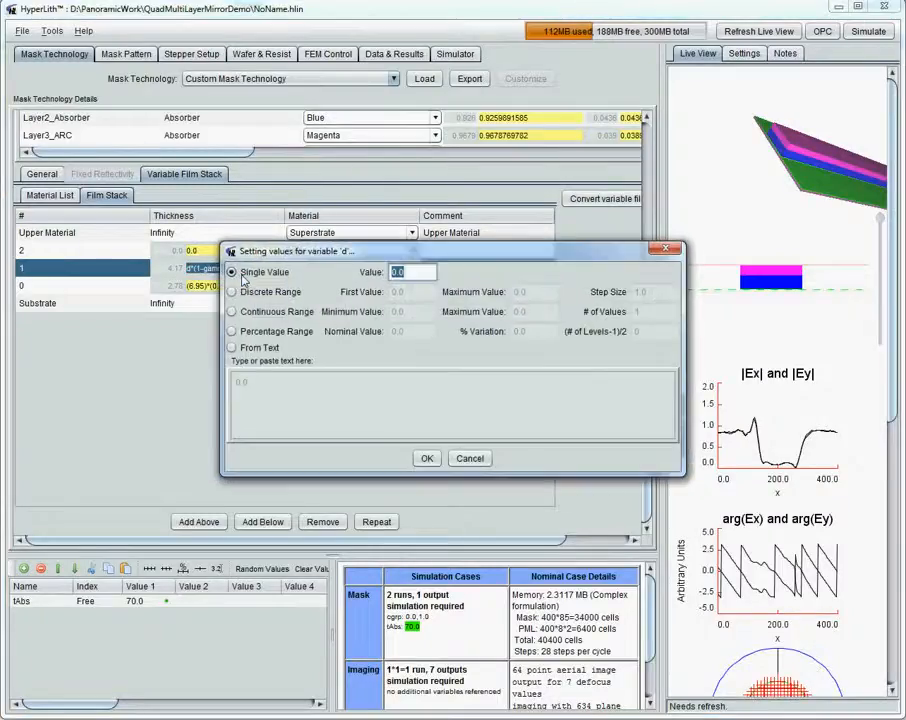
Enter thickness expressions for Si and Mo using $d, $gamma, $gamma2, with values 6.0 and 1.
{"action": "type", "text": "6.0"}
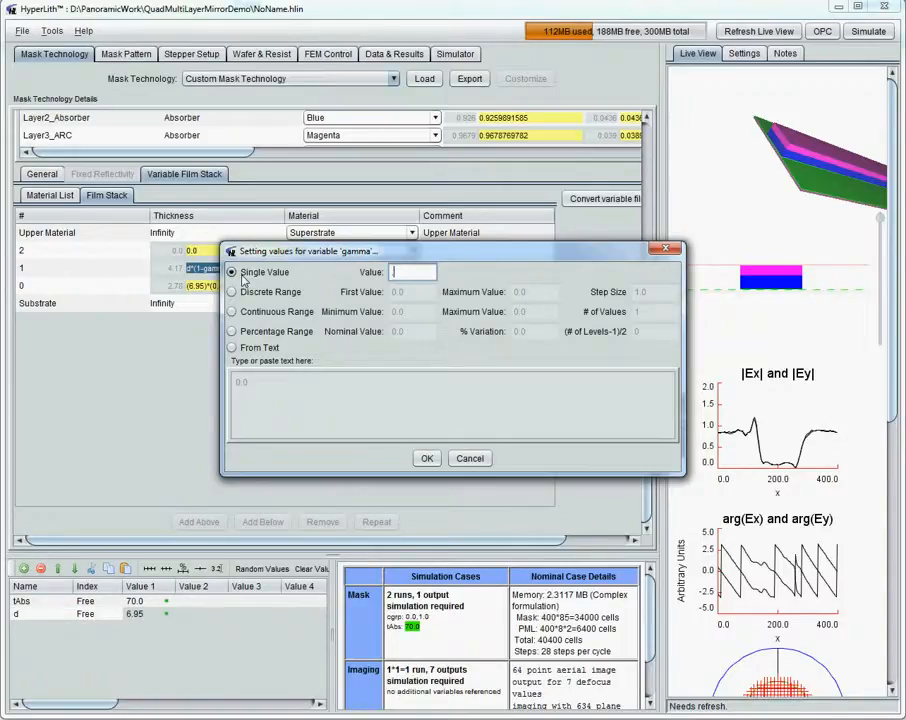
{"action": "type", "text": "1"}
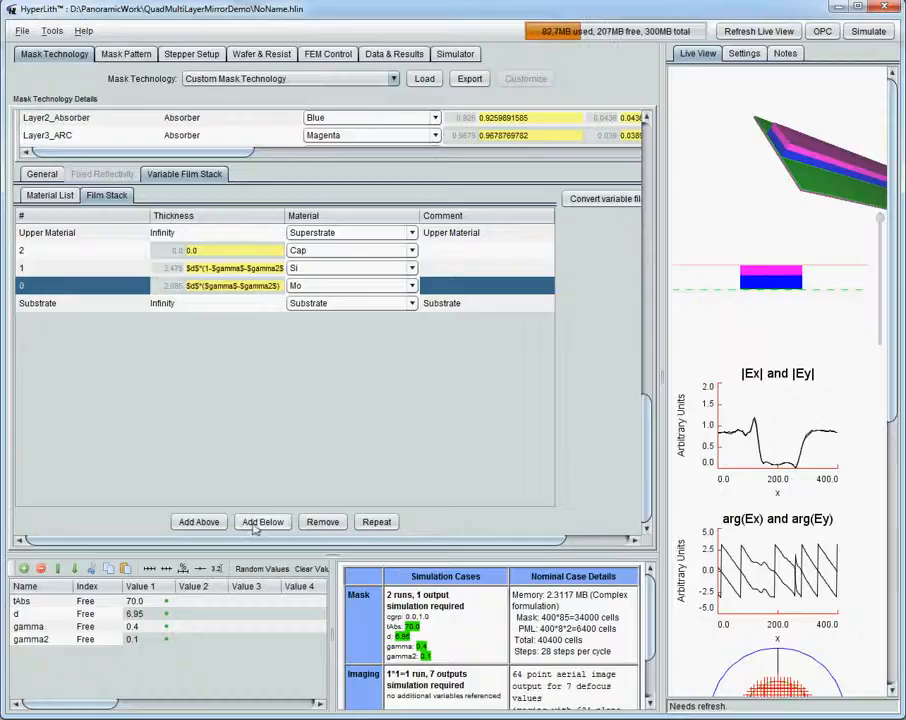
Insert MoSiBlend layers below and above Mo with thickness $d*$gamma2.
{"action": "left_click", "coordinate": [262, 520]}
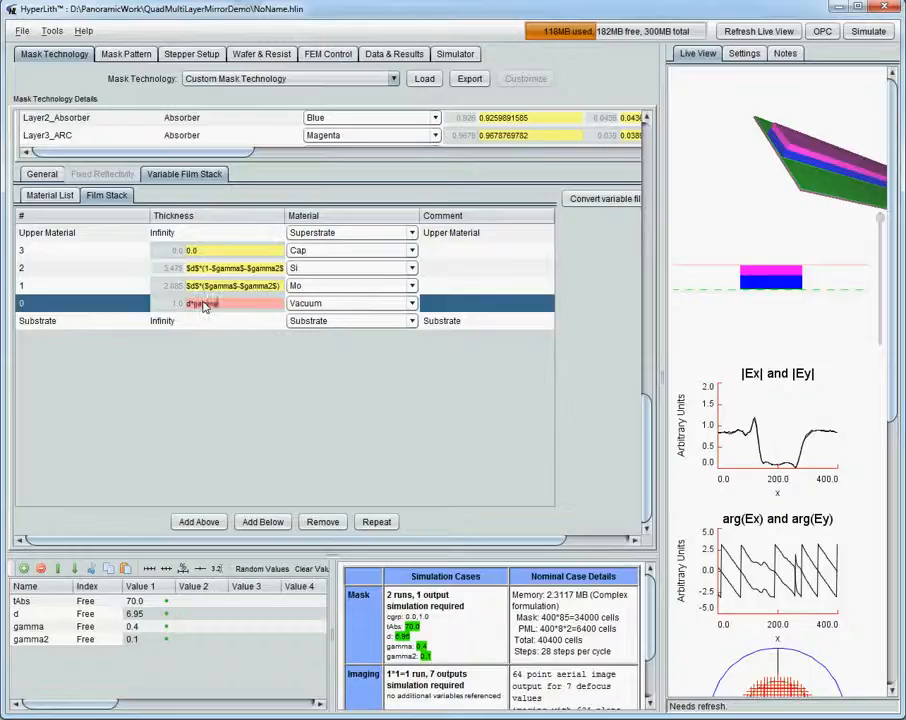
{"action": "left_click", "coordinate": [410, 304]}
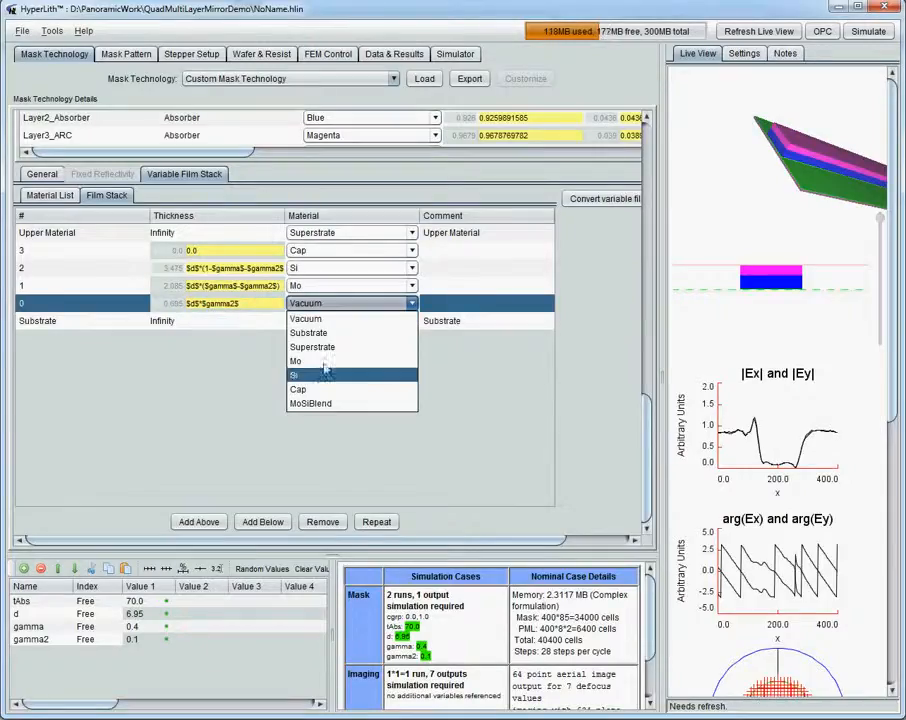
{"action": "left_click", "coordinate": [310, 402]}
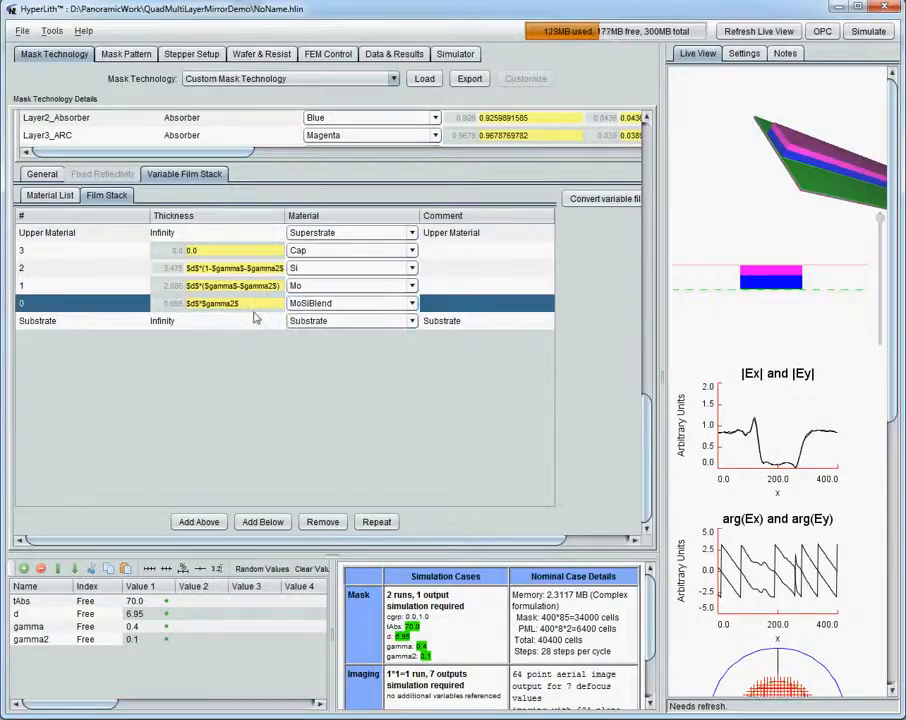
{"action": "left_click", "coordinate": [262, 520]}
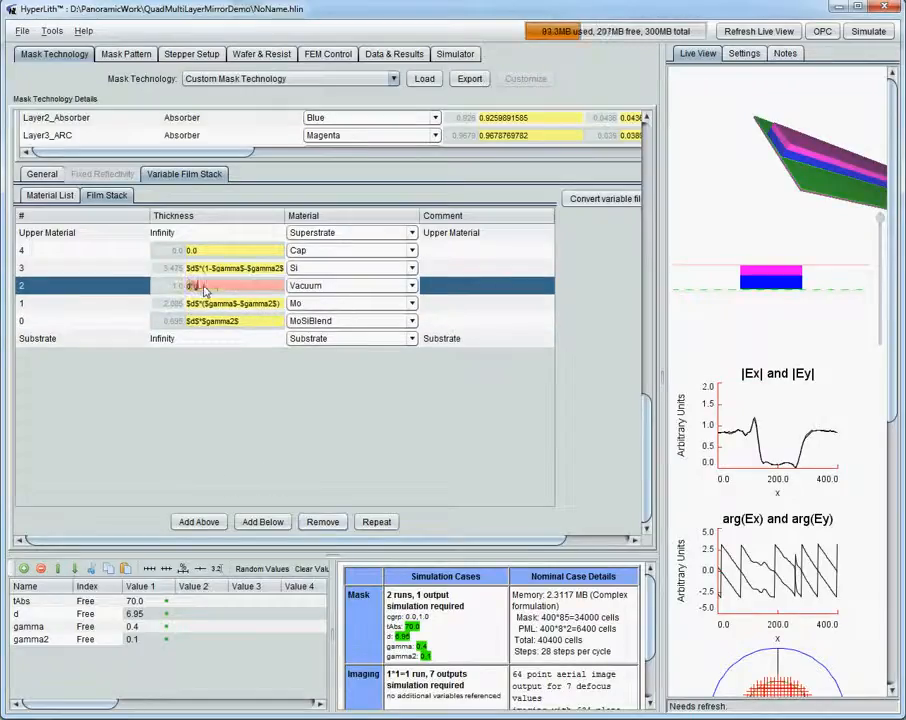
{"action": "left_click", "coordinate": [410, 286]}
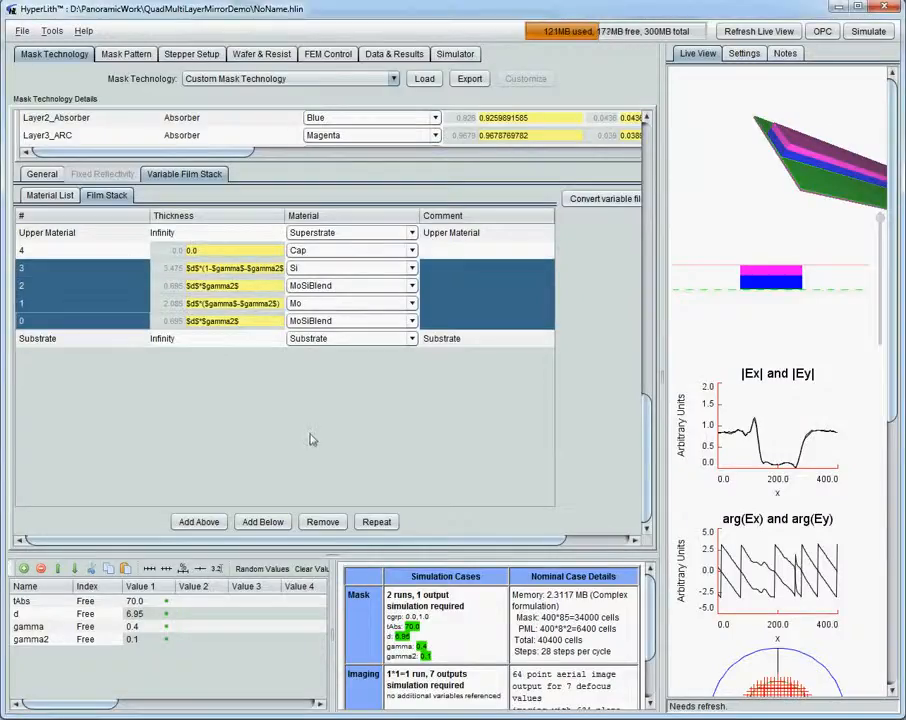
Repeat the Si, blend, Mo, blend period into a stack of over a hundred layers.
{"action": "left_click", "coordinate": [376, 520]}
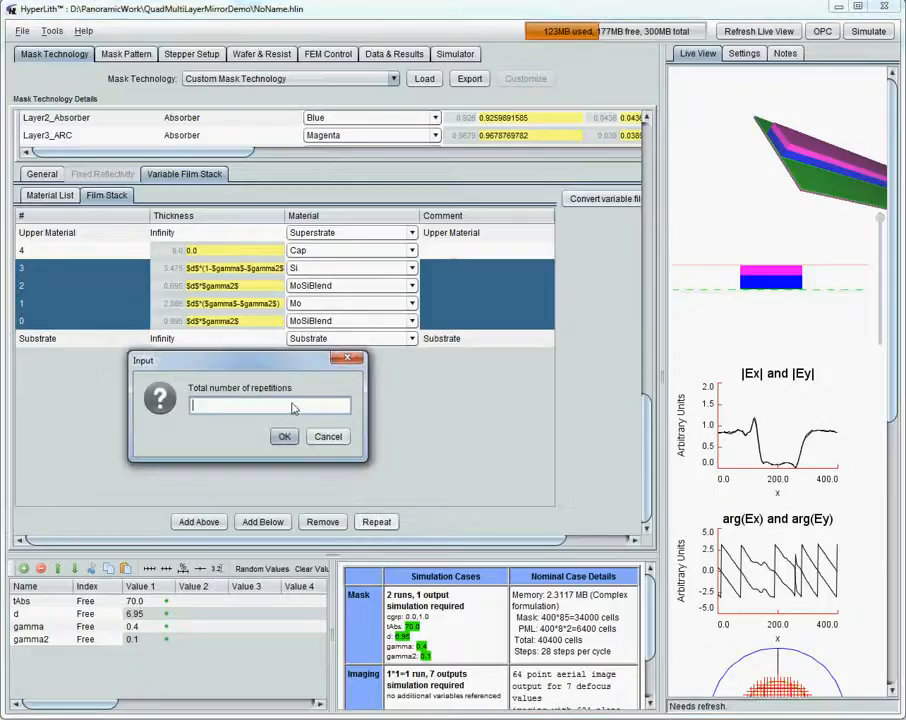
{"action": "left_click", "coordinate": [284, 436]}
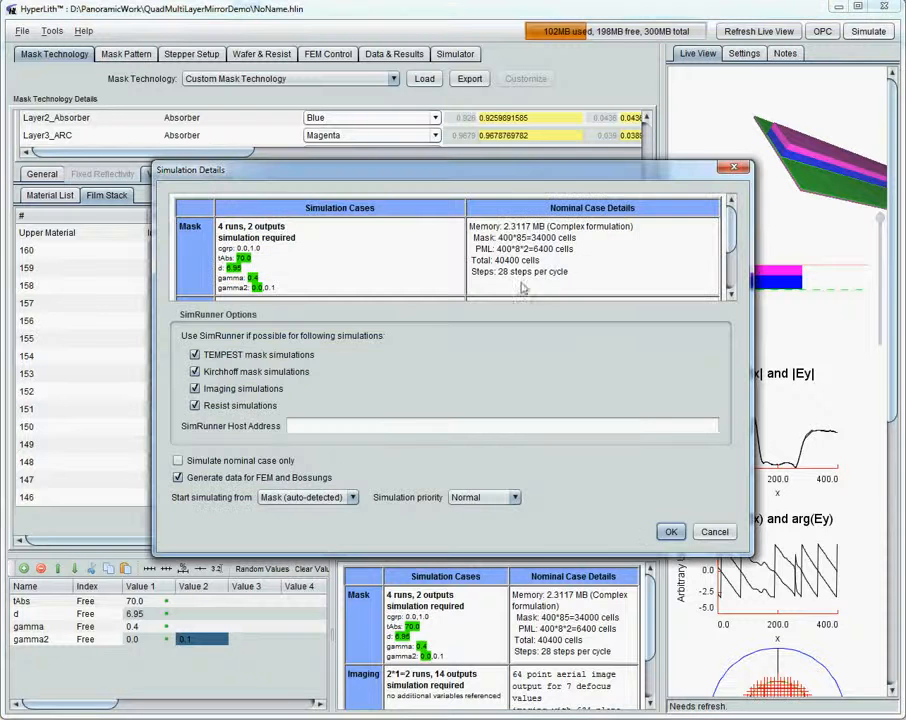
Run the TEMPEST mask and imaging simulations for all four parameter cases.
{"action": "left_click", "coordinate": [672, 532]}
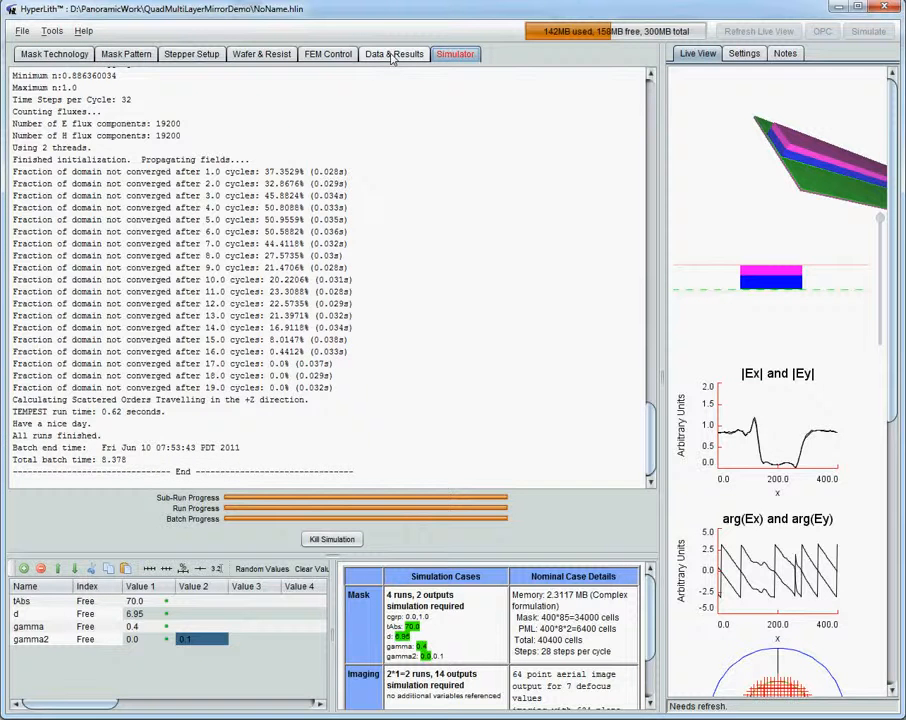
Plot the Aerial Image results for gamma2 0.0 and 0.1, then return to mask technology.
{"action": "left_click", "coordinate": [392, 52]}
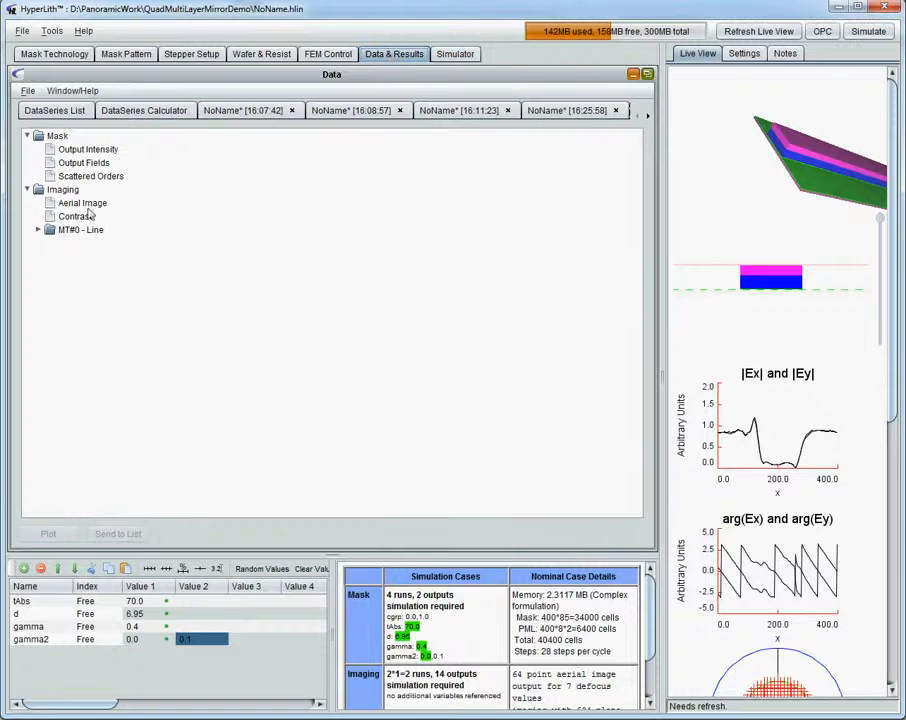
{"action": "double_click", "coordinate": [82, 202]}
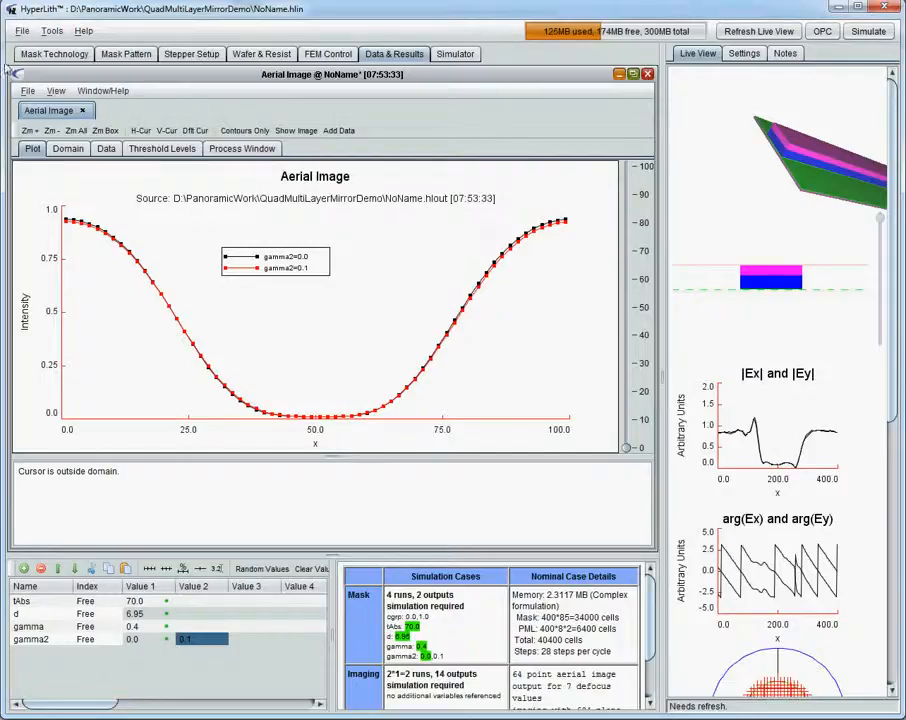
{"action": "left_click", "coordinate": [52, 52]}
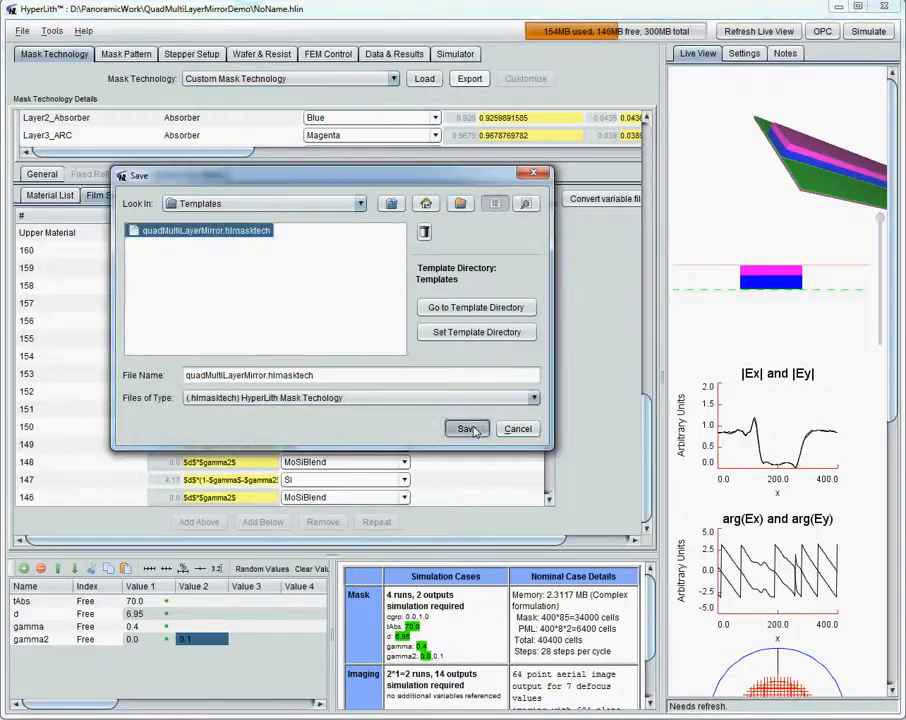
Export the mask technology as quadMultiLayerMirror.hlmasktech in Templates.
{"action": "left_click", "coordinate": [466, 428]}
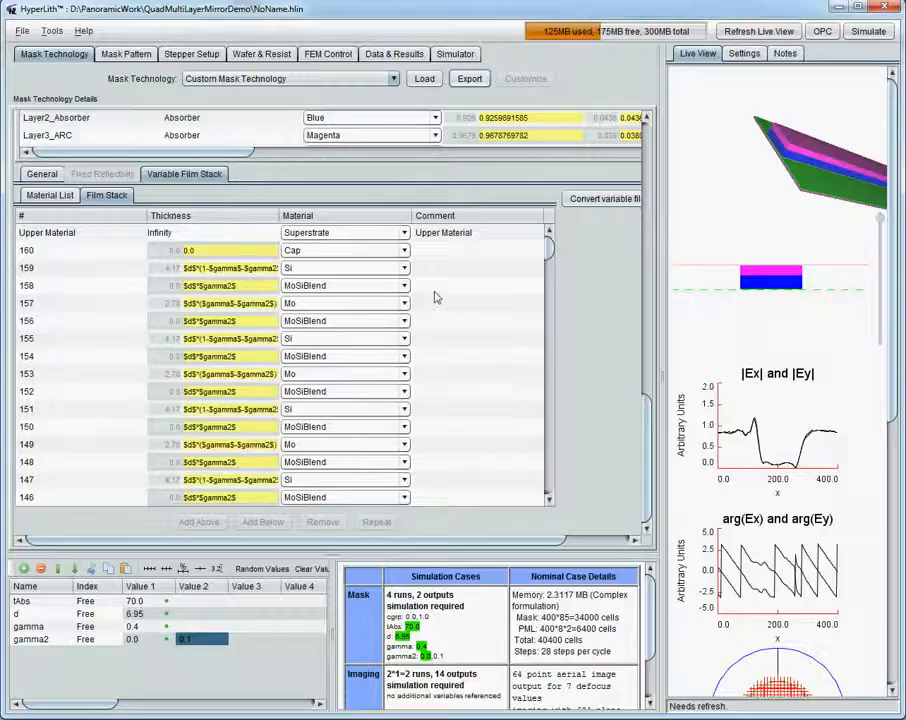
{"action": "mouse_move", "coordinate": [534, 276]}
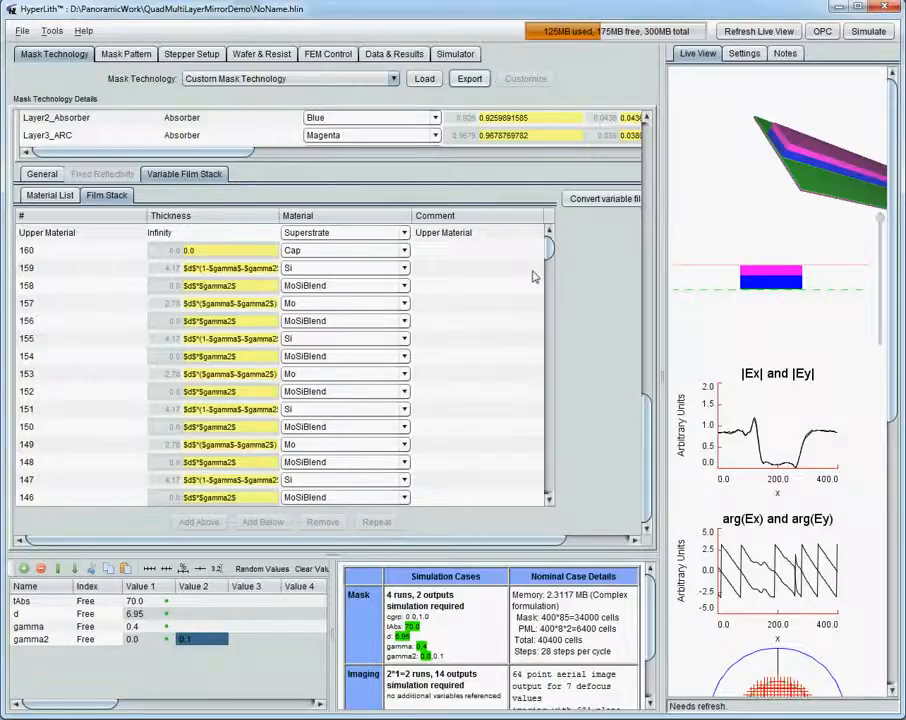